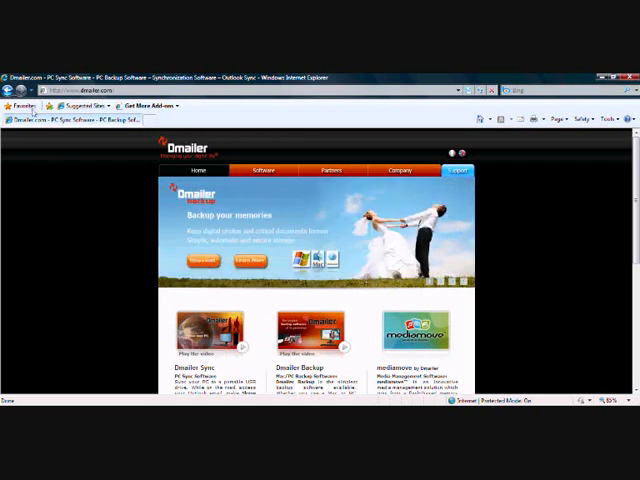
- From the Dmailer Sync product page, start the Standard edition trial download
{"action": "left_click", "coordinate": [266, 169]}
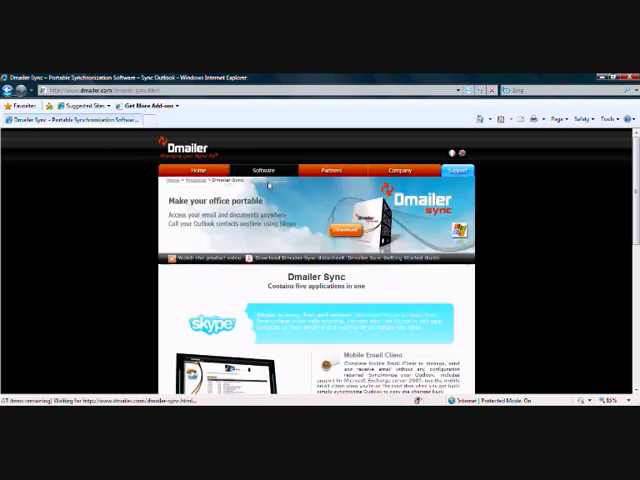
{"action": "scroll", "scroll_direction": "down", "scroll_amount": 3}
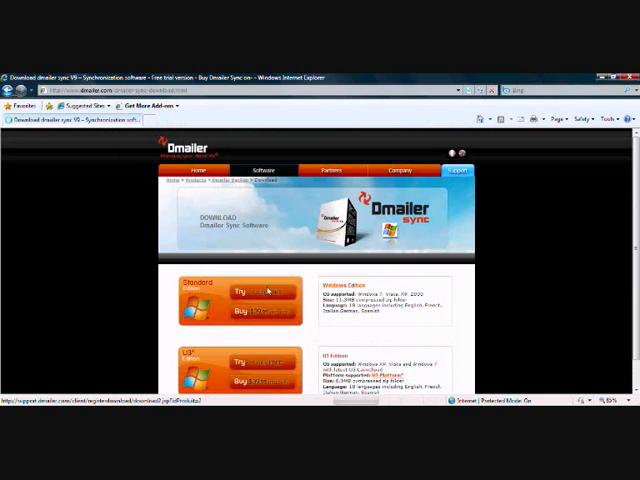
{"action": "left_click", "coordinate": [268, 291]}
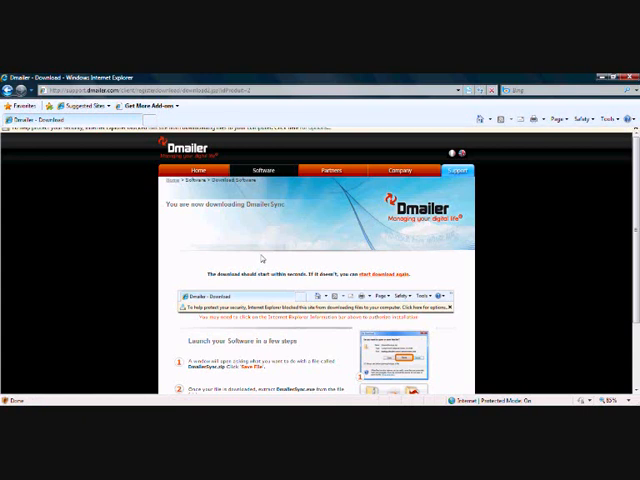
- Allow the blocked download and save DmailerSync.zip to Removable Disk (F:)
{"action": "left_click", "coordinate": [300, 131]}
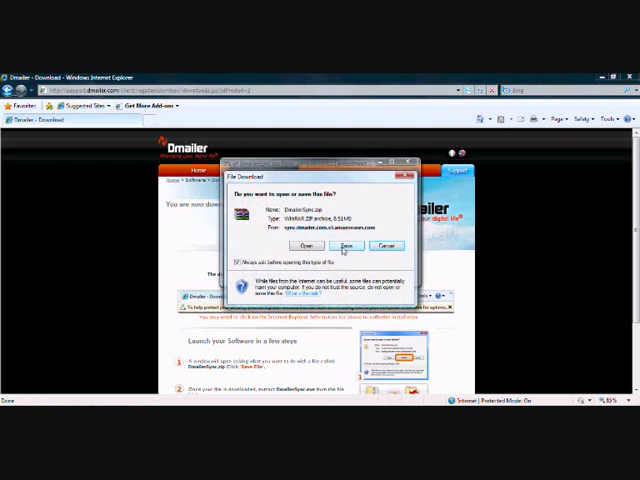
{"action": "left_click", "coordinate": [347, 245]}
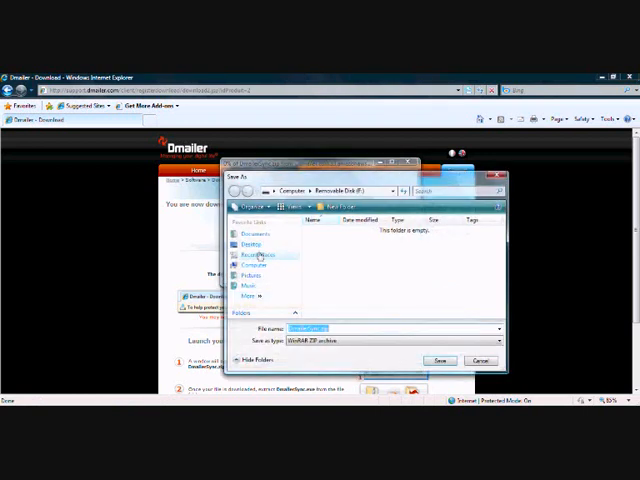
{"action": "left_click", "coordinate": [254, 255]}
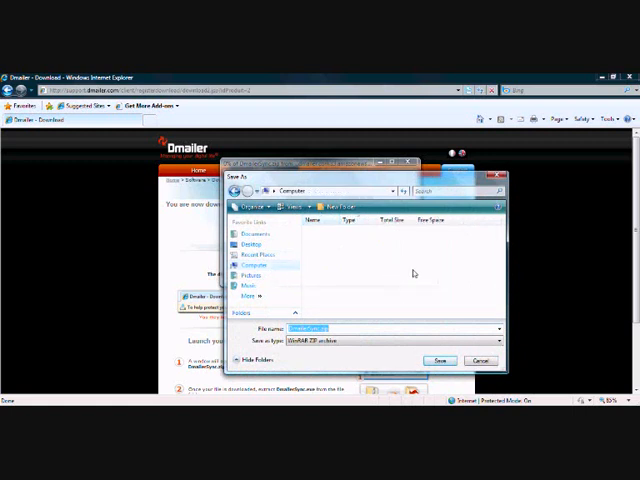
{"action": "left_click", "coordinate": [257, 265]}
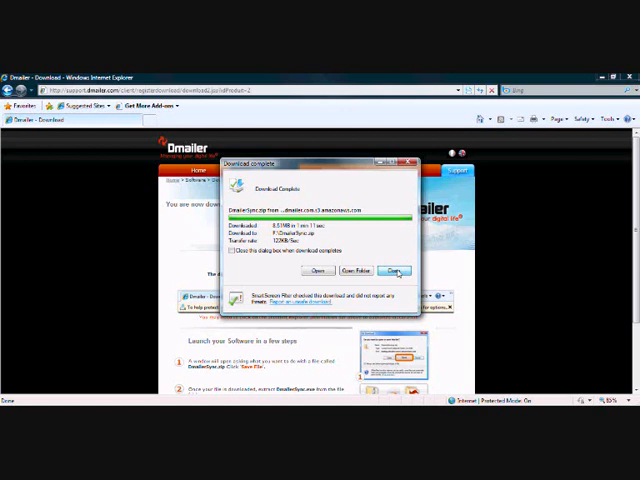
{"action": "left_click", "coordinate": [351, 271]}
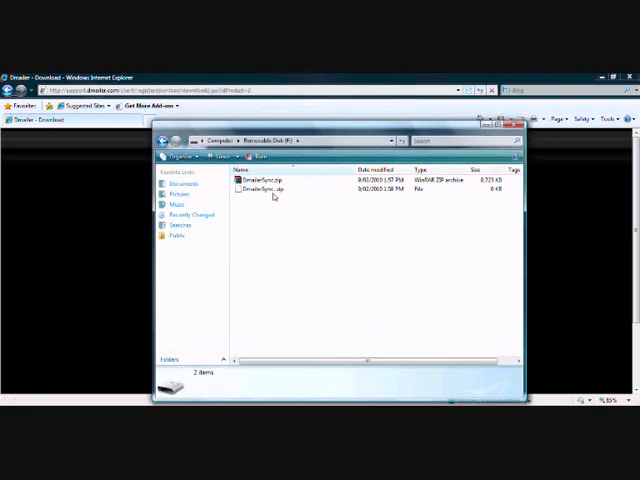
{"action": "mouse_move", "coordinate": [270, 191]}
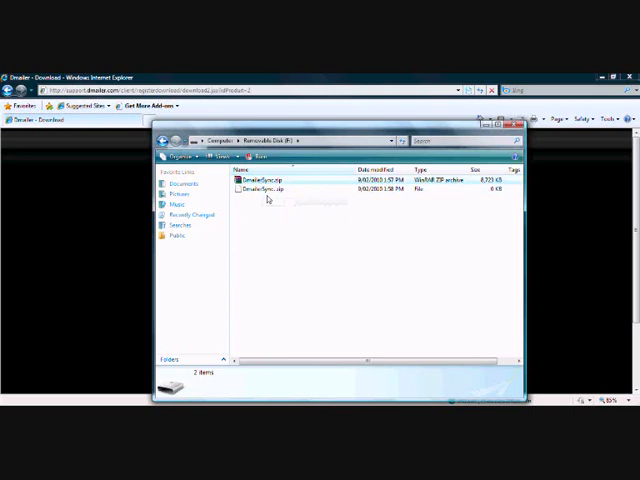
- Extract DmailerSync.zip in place on the removable disk with Extract Here
{"action": "right_click", "coordinate": [270, 181]}
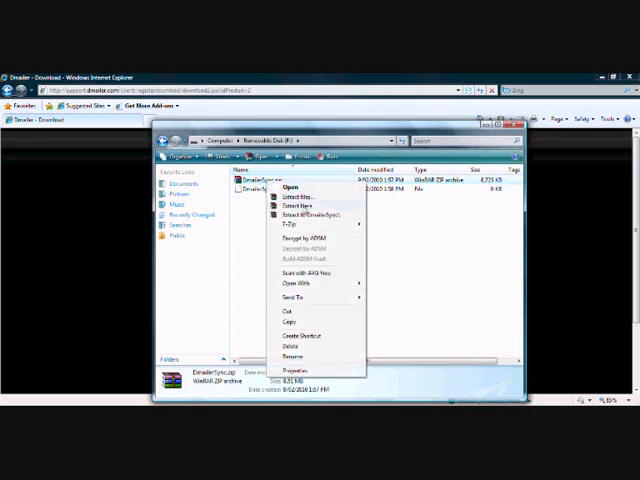
{"action": "left_click", "coordinate": [298, 196]}
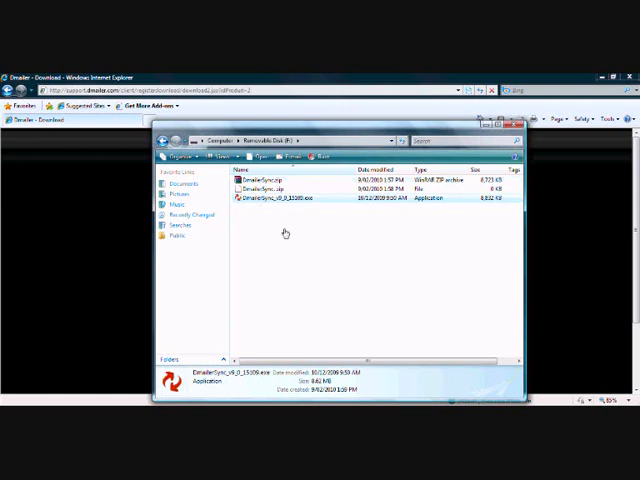
{"action": "mouse_move", "coordinate": [309, 295]}
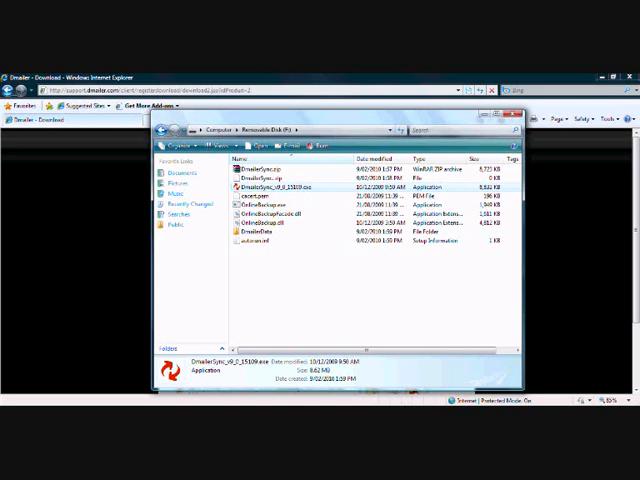
- Launch the Dmailer Sync application from the removable disk and proceed to registration
{"action": "double_click", "coordinate": [263, 186]}
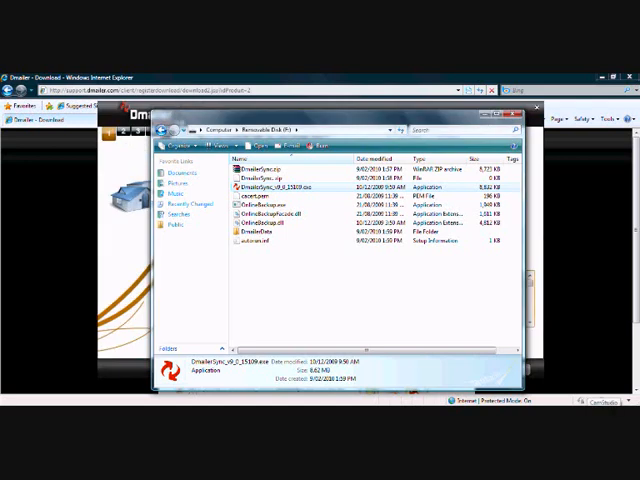
{"action": "double_click", "coordinate": [267, 187]}
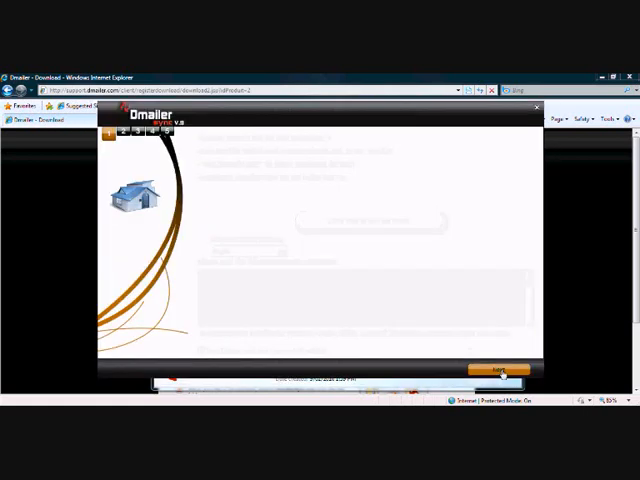
{"action": "left_click", "coordinate": [497, 370]}
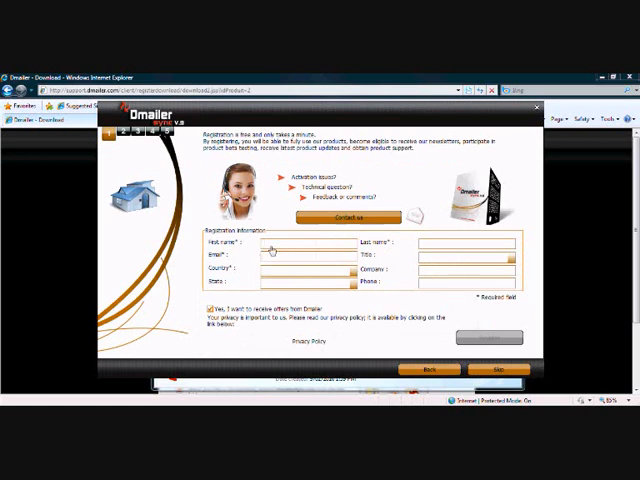
- Enter first name John and the other details, then choose a country
{"action": "type", "text": "John"}
{"action": "left_click", "coordinate": [308, 255]}
{"action": "type", "text": "jsmith@"}
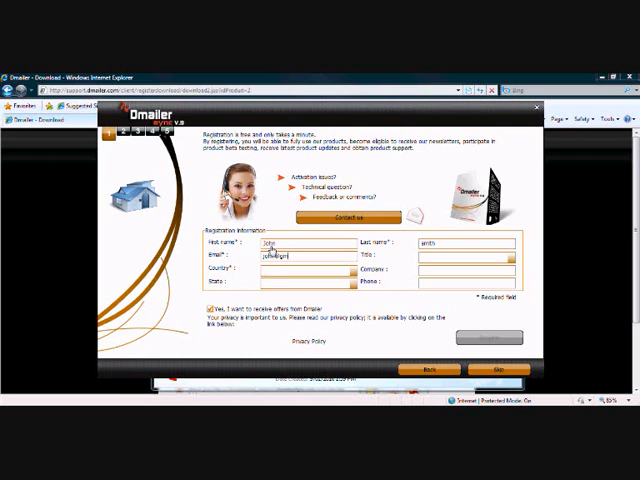
{"action": "left_click", "coordinate": [465, 262]}
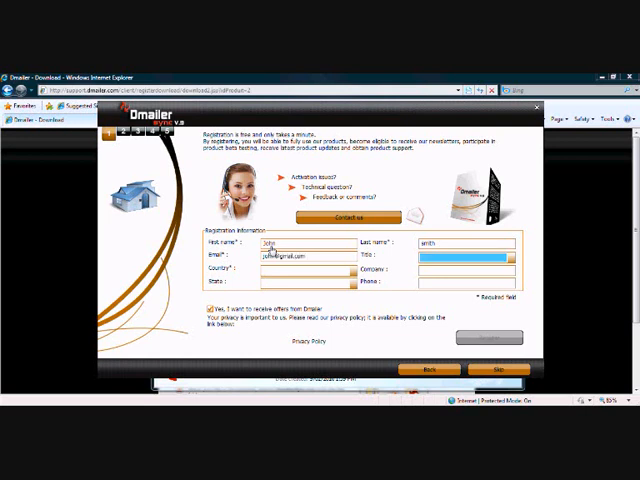
{"action": "left_click", "coordinate": [300, 275]}
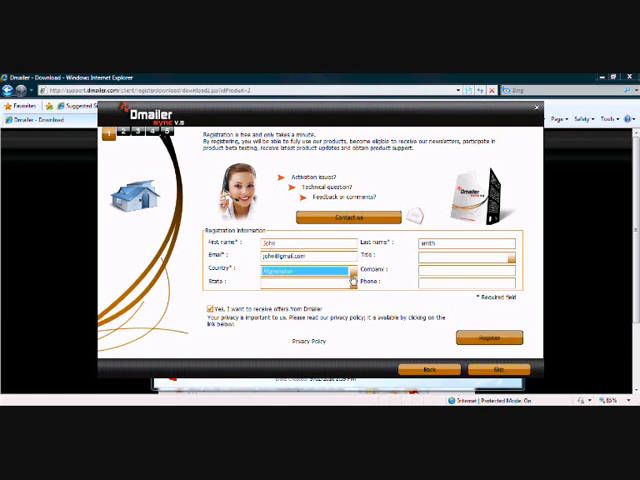
{"action": "left_click", "coordinate": [349, 282]}
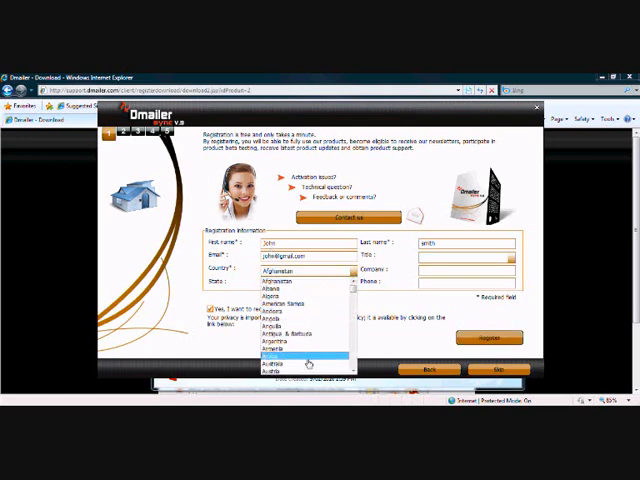
{"action": "left_click", "coordinate": [278, 362]}
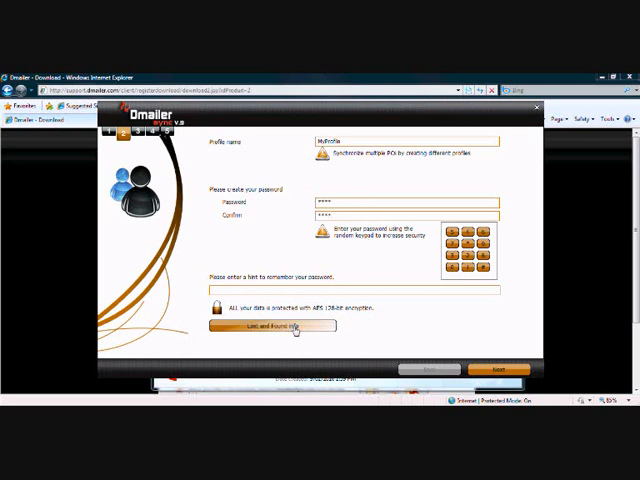
{"action": "mouse_move", "coordinate": [240, 343]}
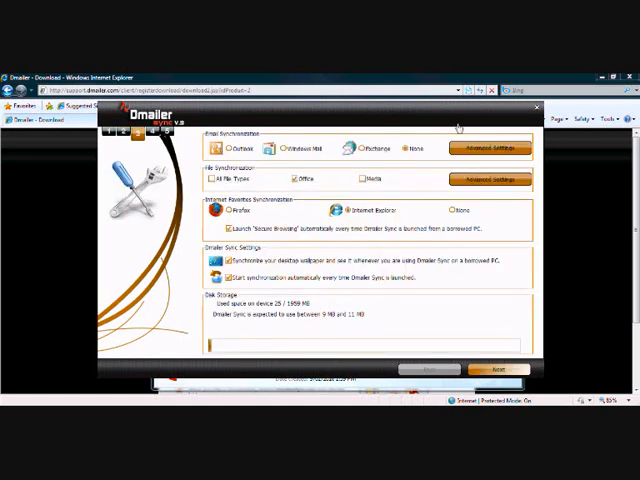
{"action": "mouse_move", "coordinate": [372, 173]}
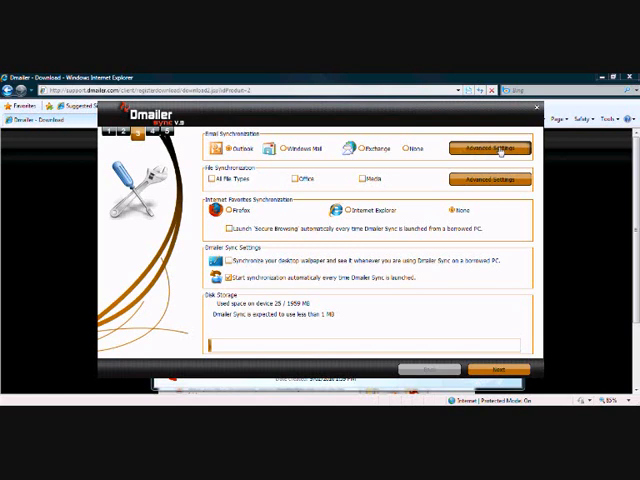
- In Outlook Advanced Settings, confirm all folders and items to sync
{"action": "left_click", "coordinate": [490, 148]}
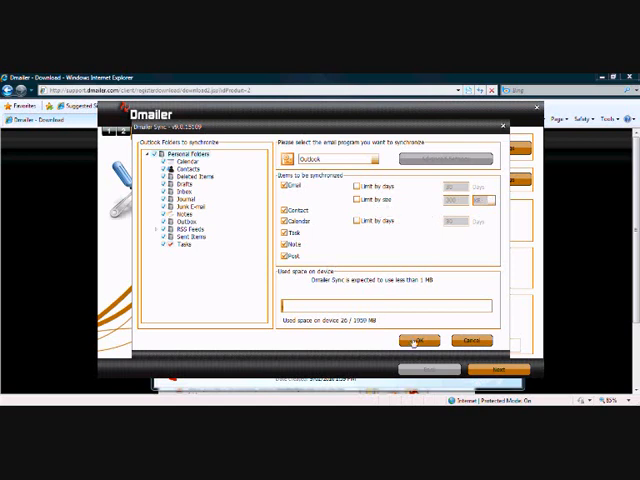
{"action": "left_click", "coordinate": [419, 340]}
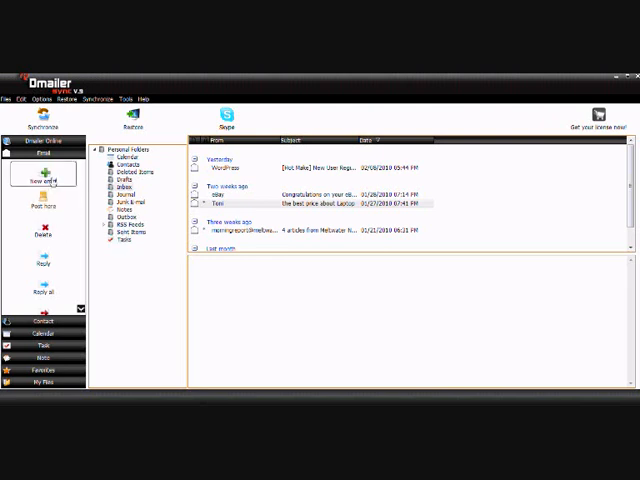
- View the synced personal folders and received messages in the Email view
{"action": "left_click", "coordinate": [42, 178]}
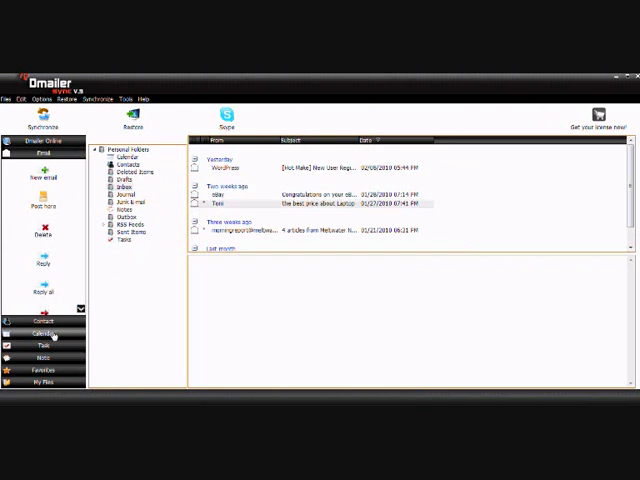
{"action": "mouse_move", "coordinate": [62, 360]}
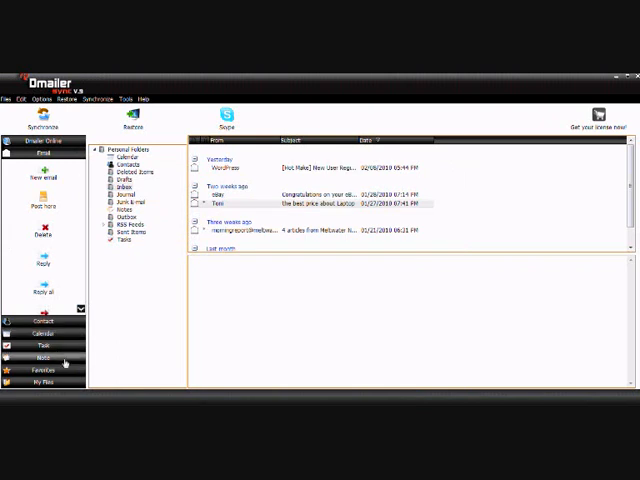
{"action": "mouse_move", "coordinate": [436, 213]}
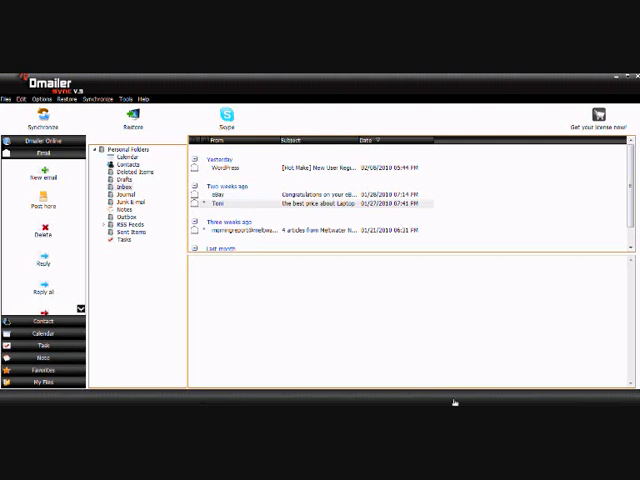
{"action": "mouse_move", "coordinate": [178, 287]}
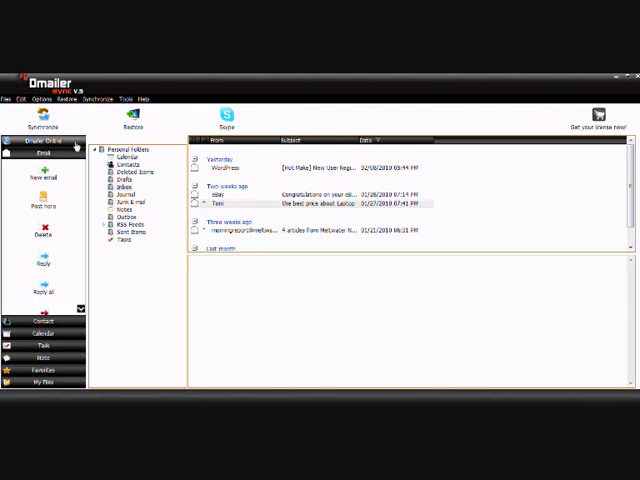
{"action": "left_click", "coordinate": [42, 150]}
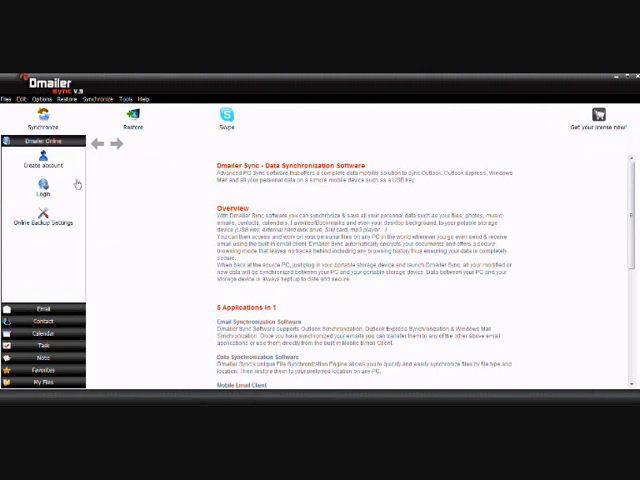
{"action": "mouse_move", "coordinate": [182, 214]}
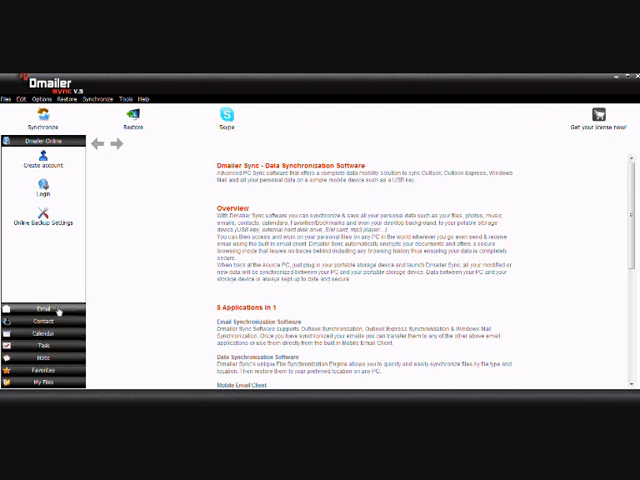
{"action": "left_click", "coordinate": [38, 310]}
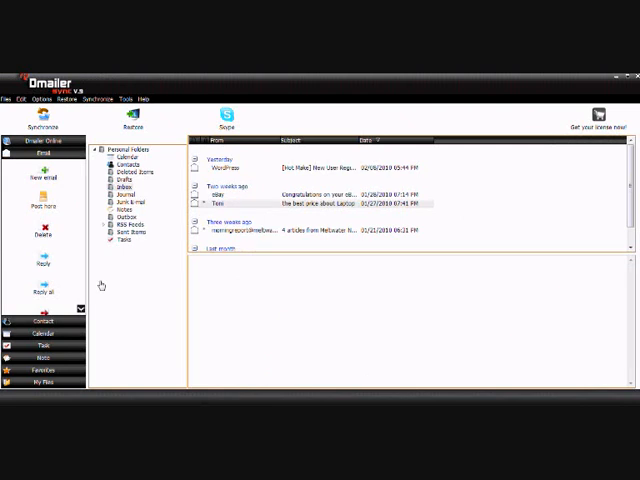
{"action": "mouse_move", "coordinate": [141, 290]}
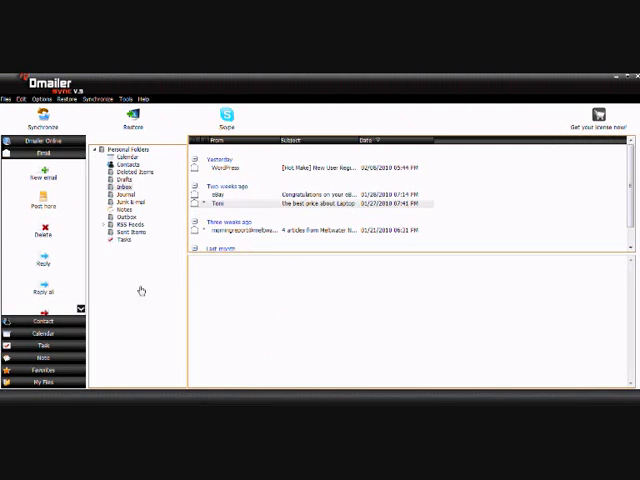
{"action": "mouse_move", "coordinate": [230, 332]}
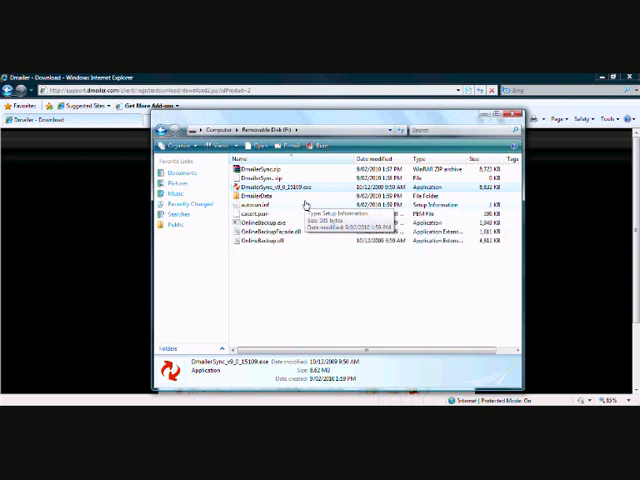
{"action": "mouse_move", "coordinate": [390, 345]}
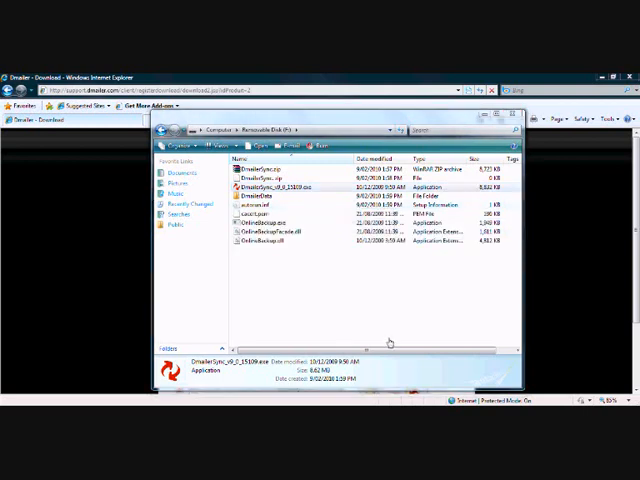
{"action": "mouse_move", "coordinate": [390, 343]}
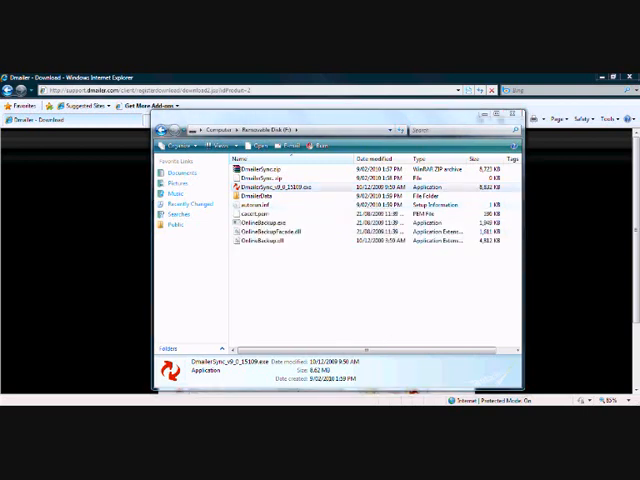